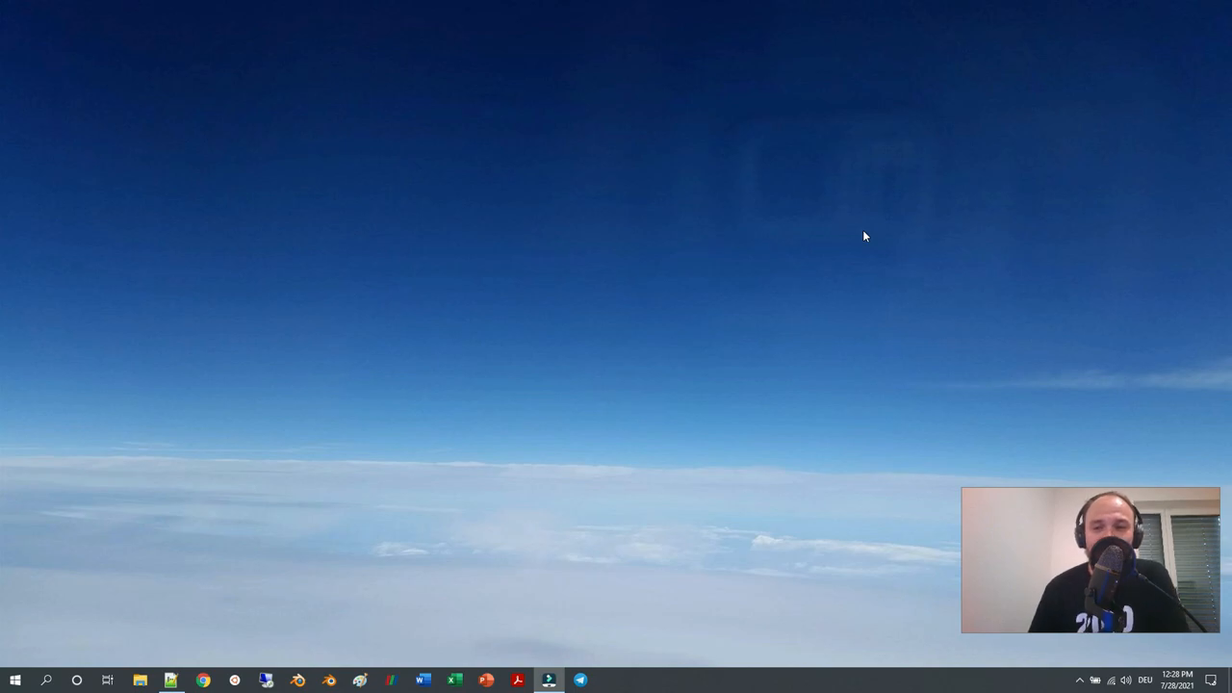
pyautogui.moveTo(771, 282)
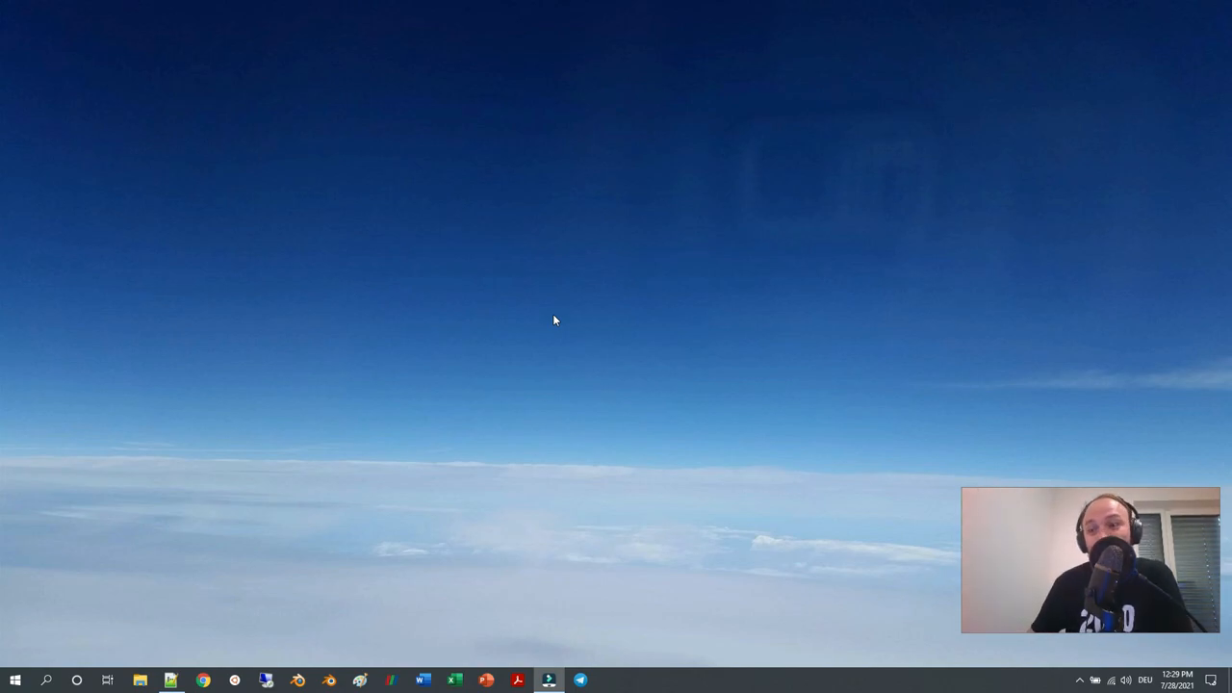
pyautogui.moveTo(241, 628)
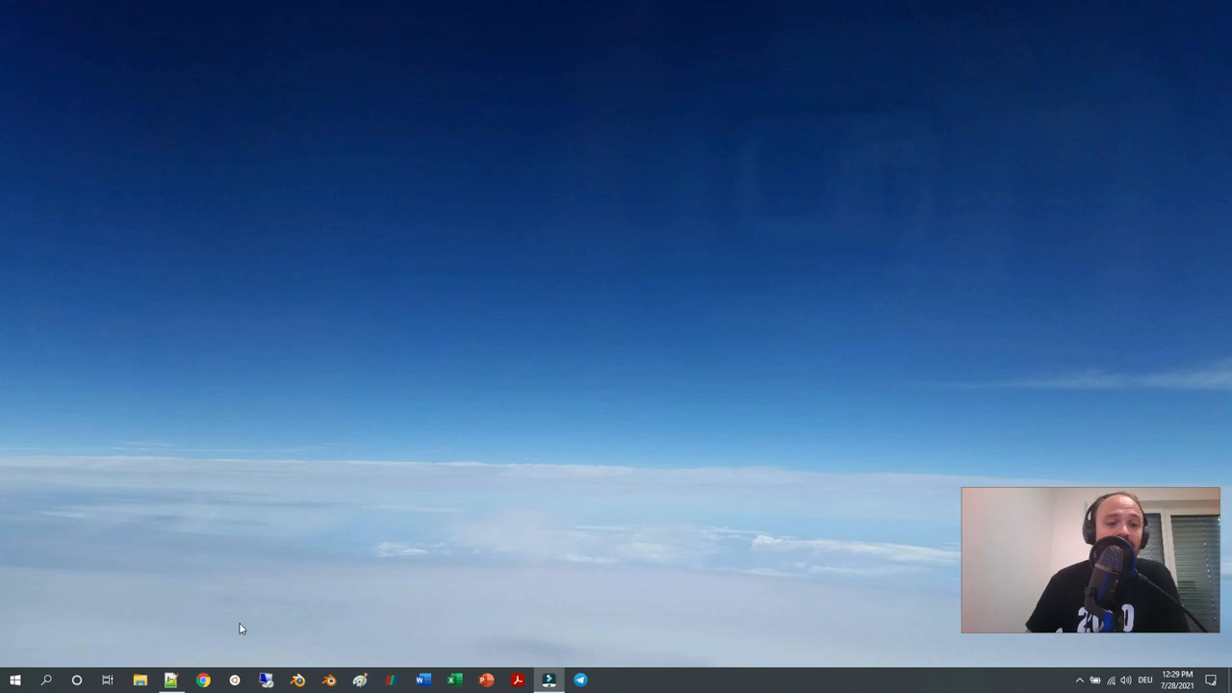
# Open the Ubuntu terminal and go into OpenFOAM-v2012 tutorials, then the basic folder
pyautogui.click(259, 677)
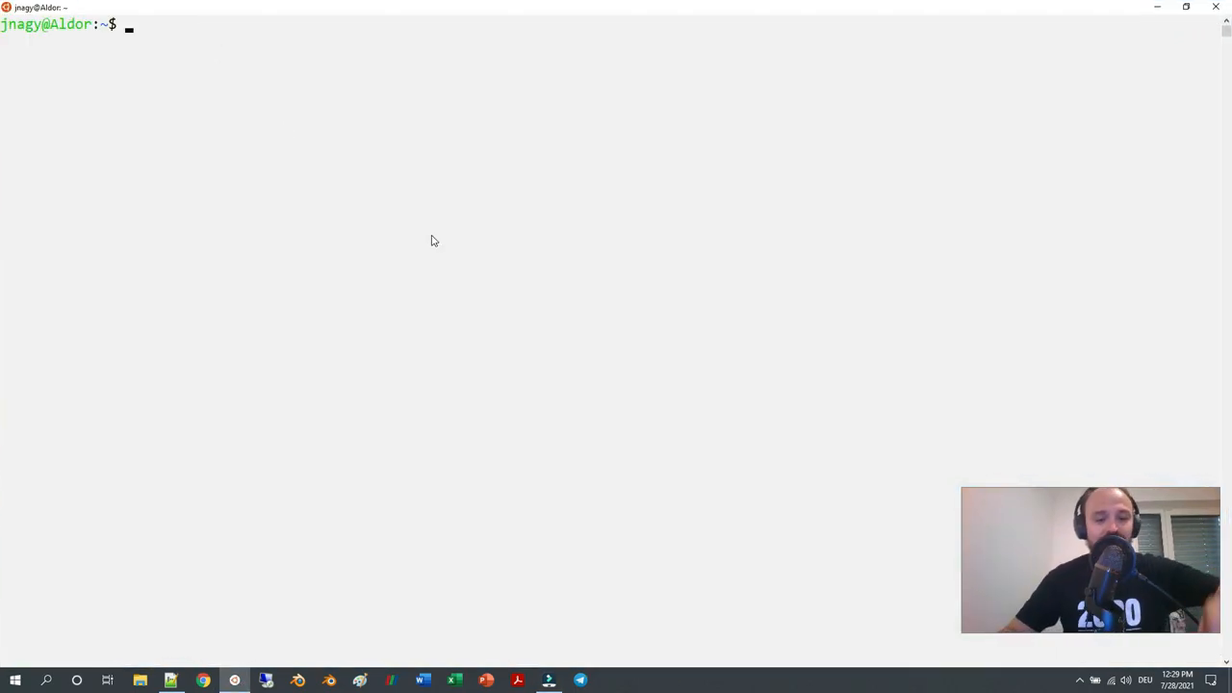
pyautogui.write('cd OpenFOAM/')
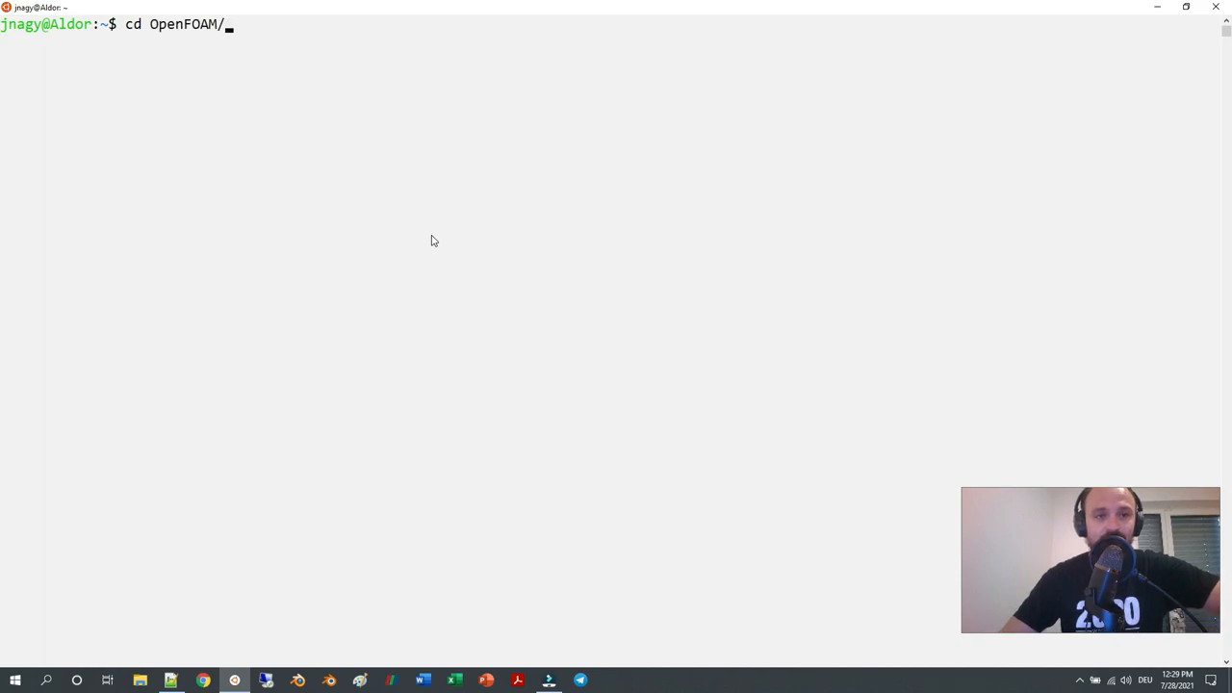
pyautogui.write('OpenFOAM-p')
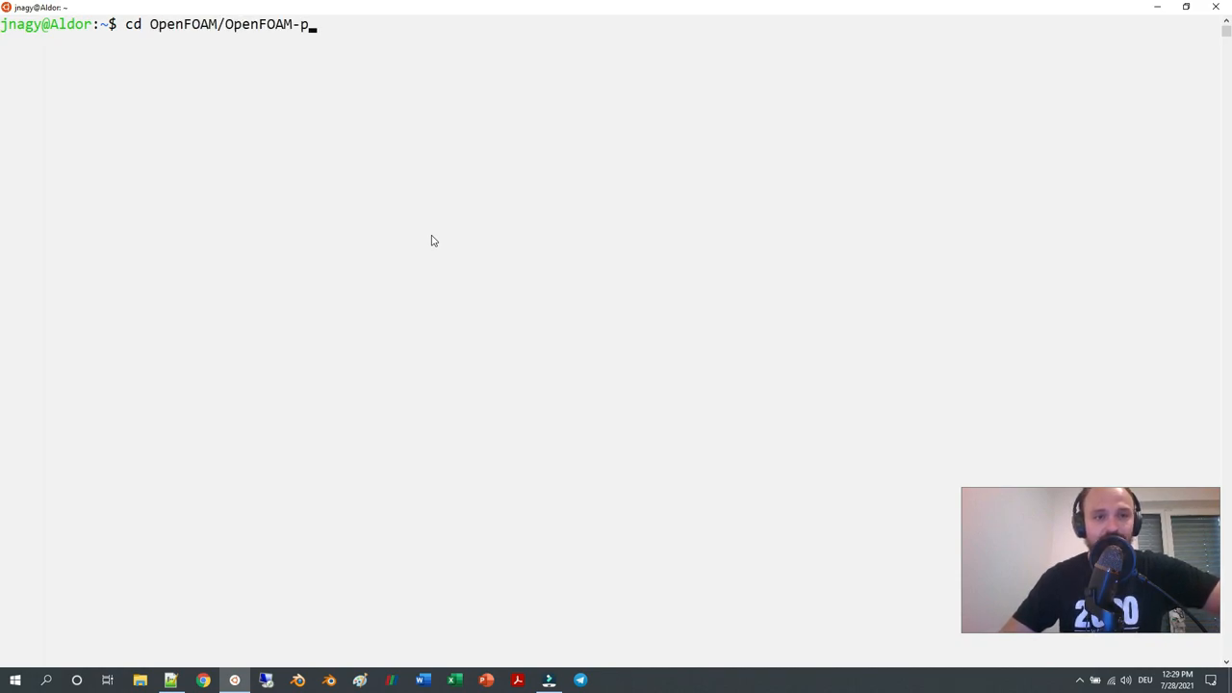
pyautogui.write('v2012/')
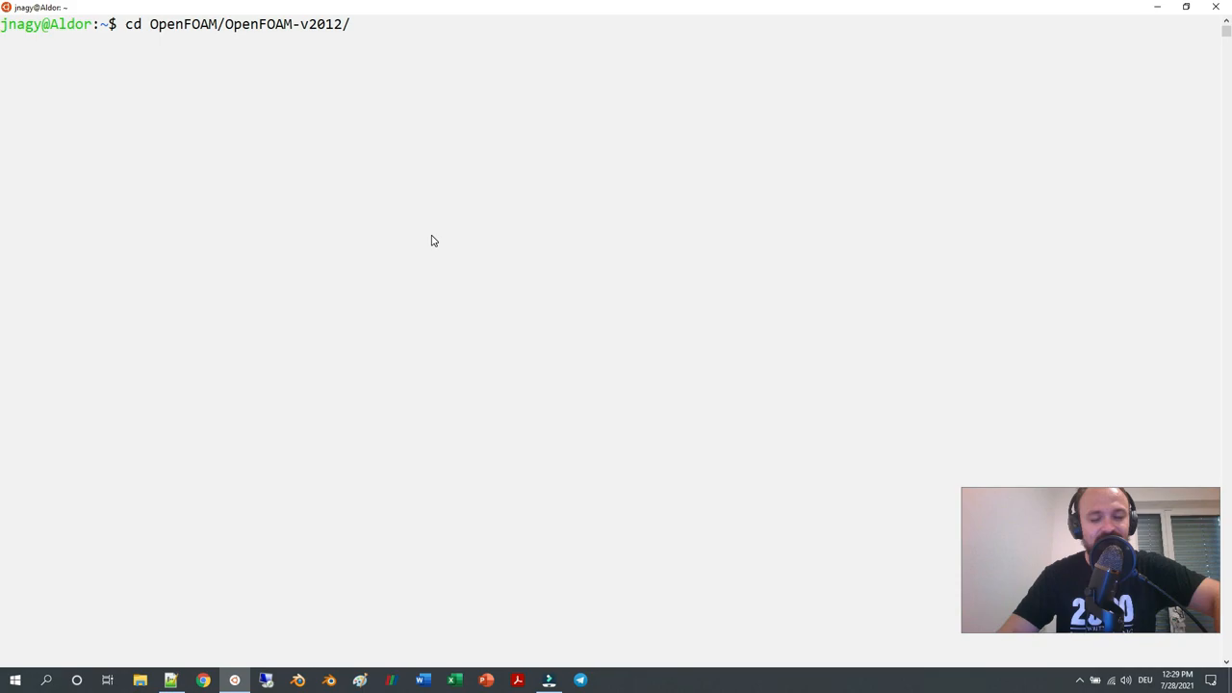
pyautogui.write('tutorials/')
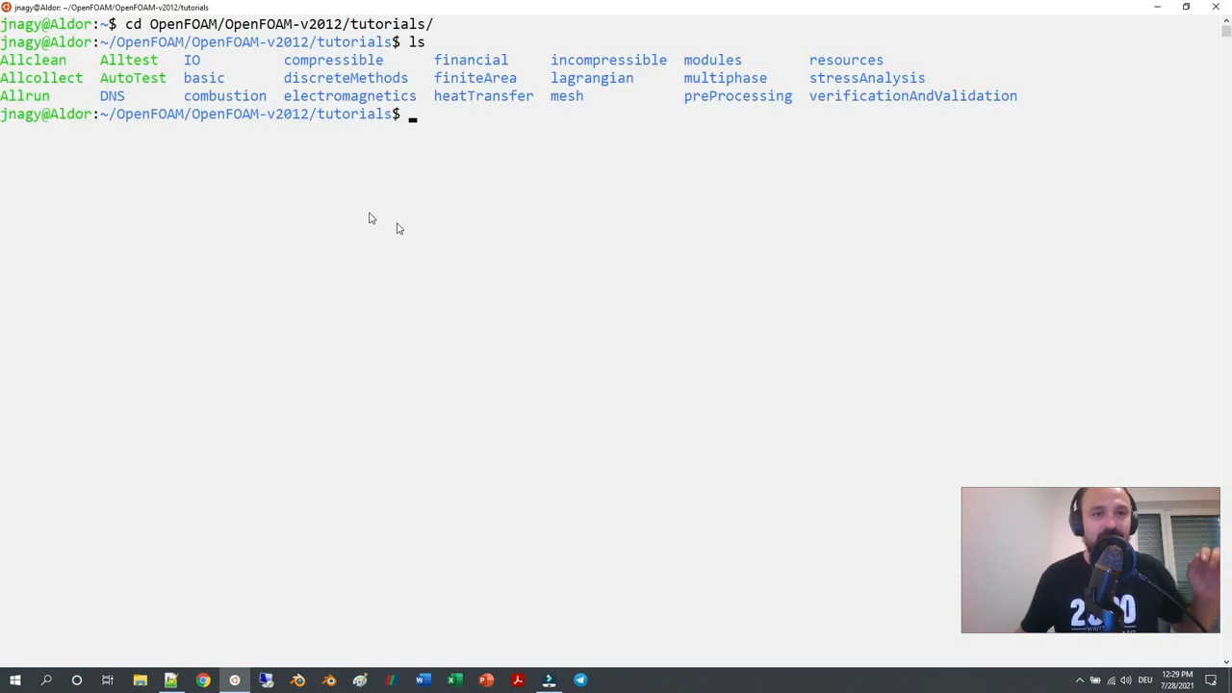
pyautogui.write('cd')
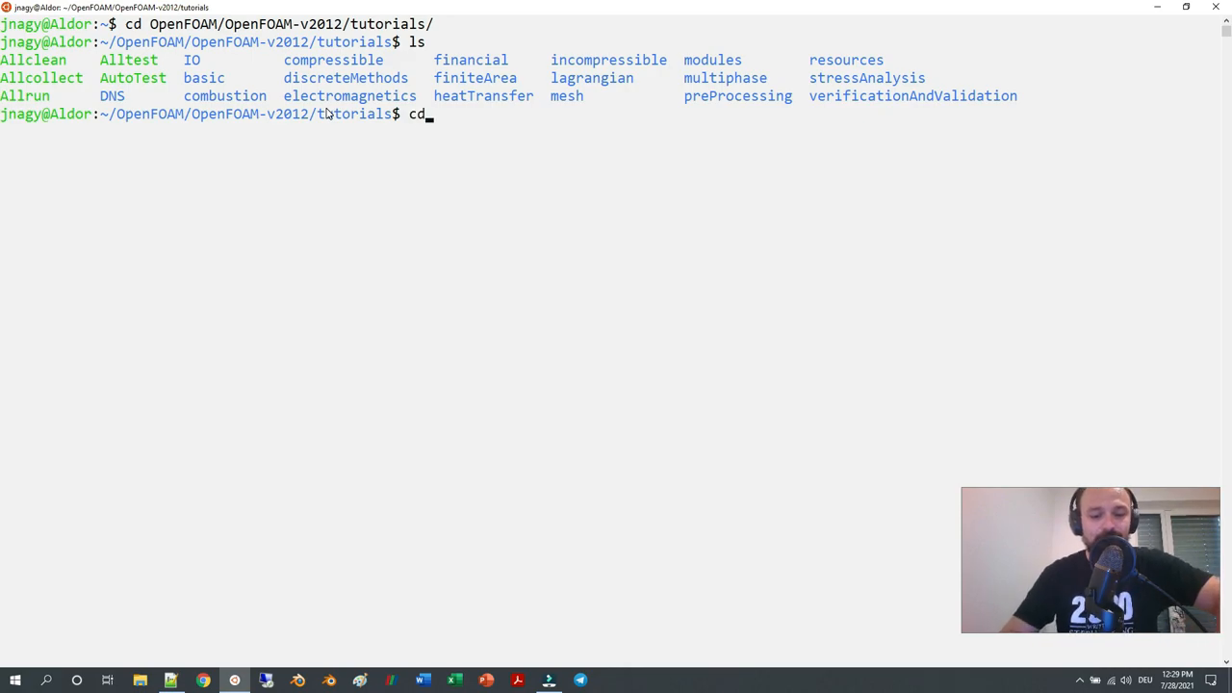
pyautogui.write('basic/')
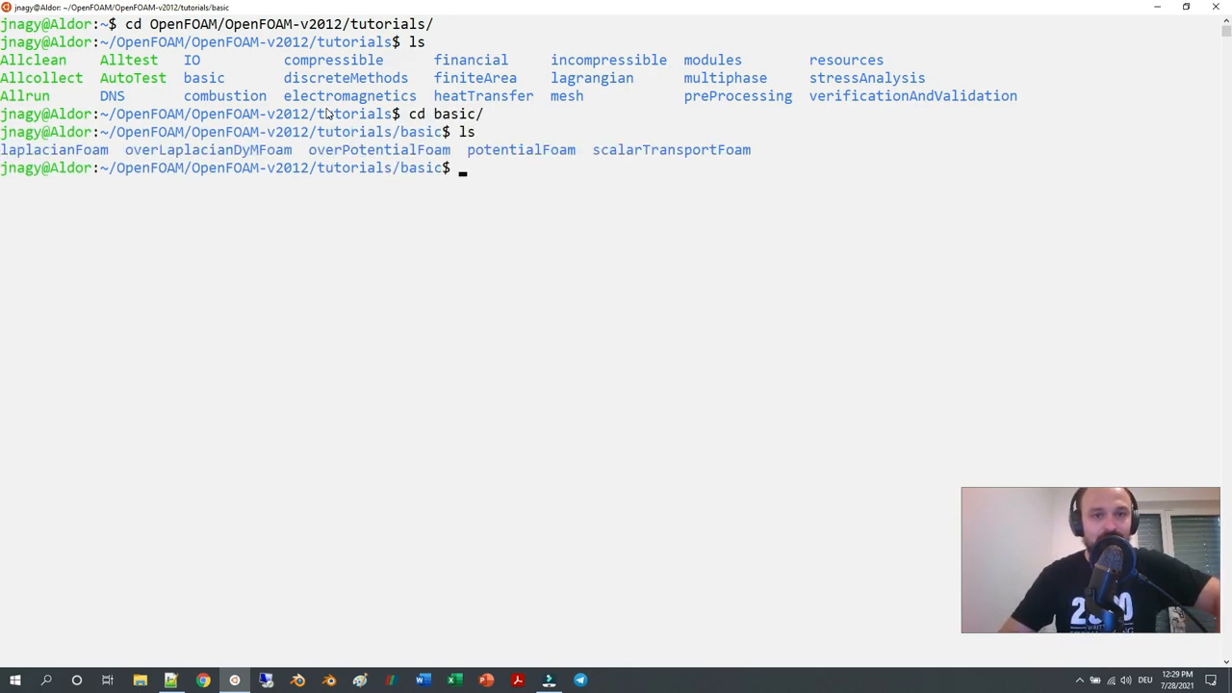
# Enter laplacianFoam and review the flange case's T and transportProperties files in nano
pyautogui.write('cd laplacianFoam/')
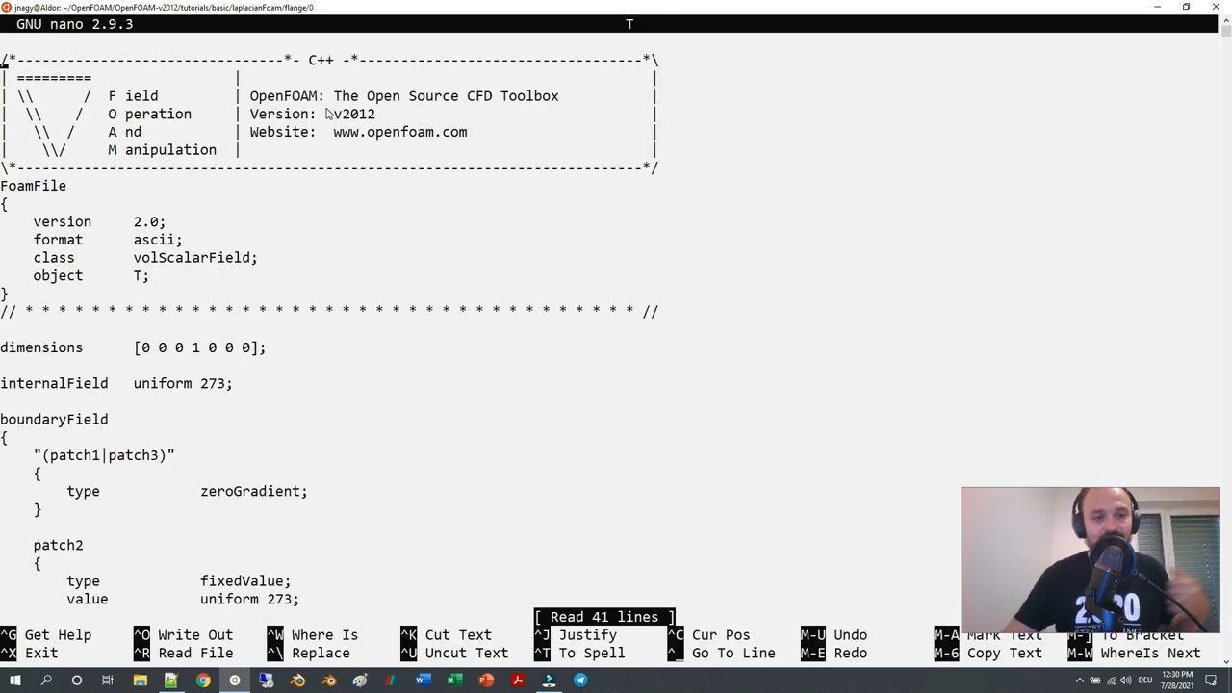
pyautogui.scroll(-3)
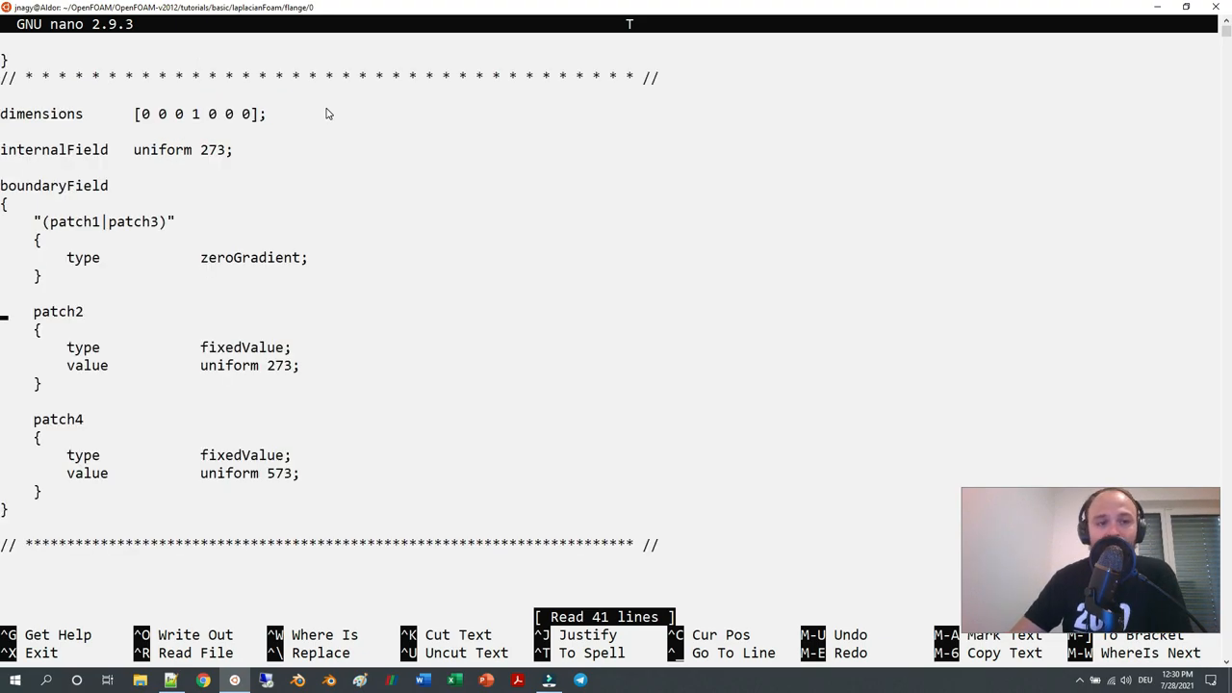
pyautogui.doubleClick(56, 419)
pyautogui.write('cd h')
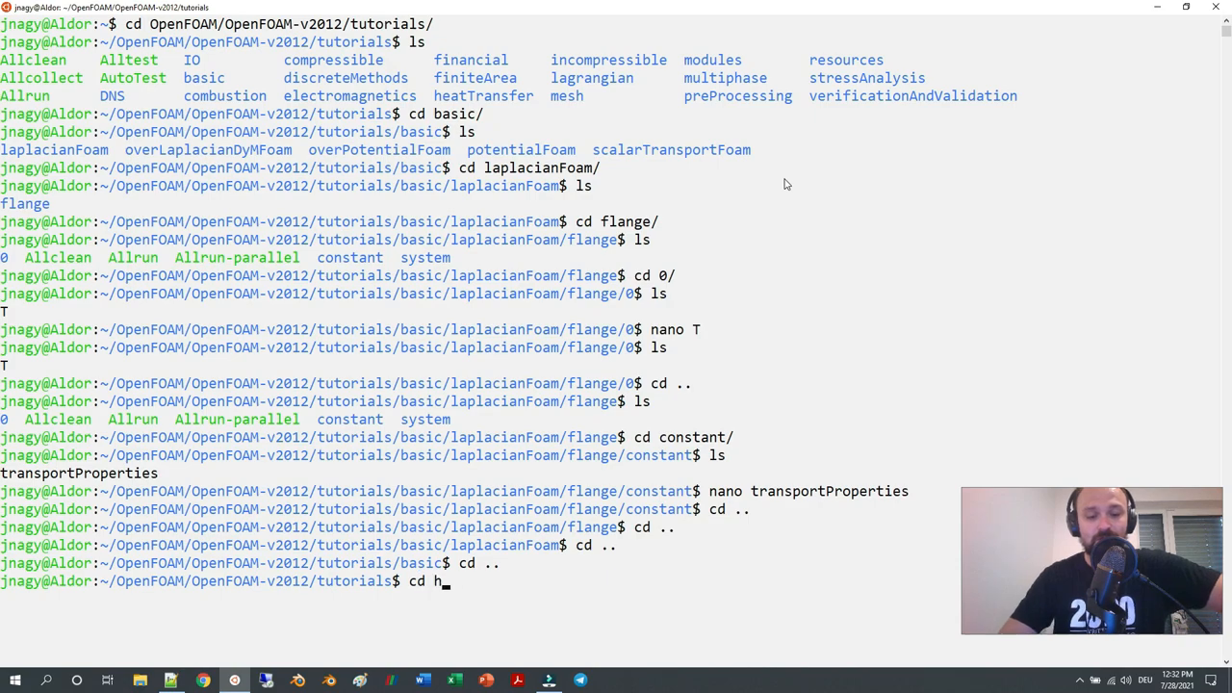
# Go into heatTransfer/chtMultiRegionFoam and then the multiRegionHeater case
pyautogui.write('eatTransfer/chtMultiRegionFoam/')
pyautogui.write('ls')
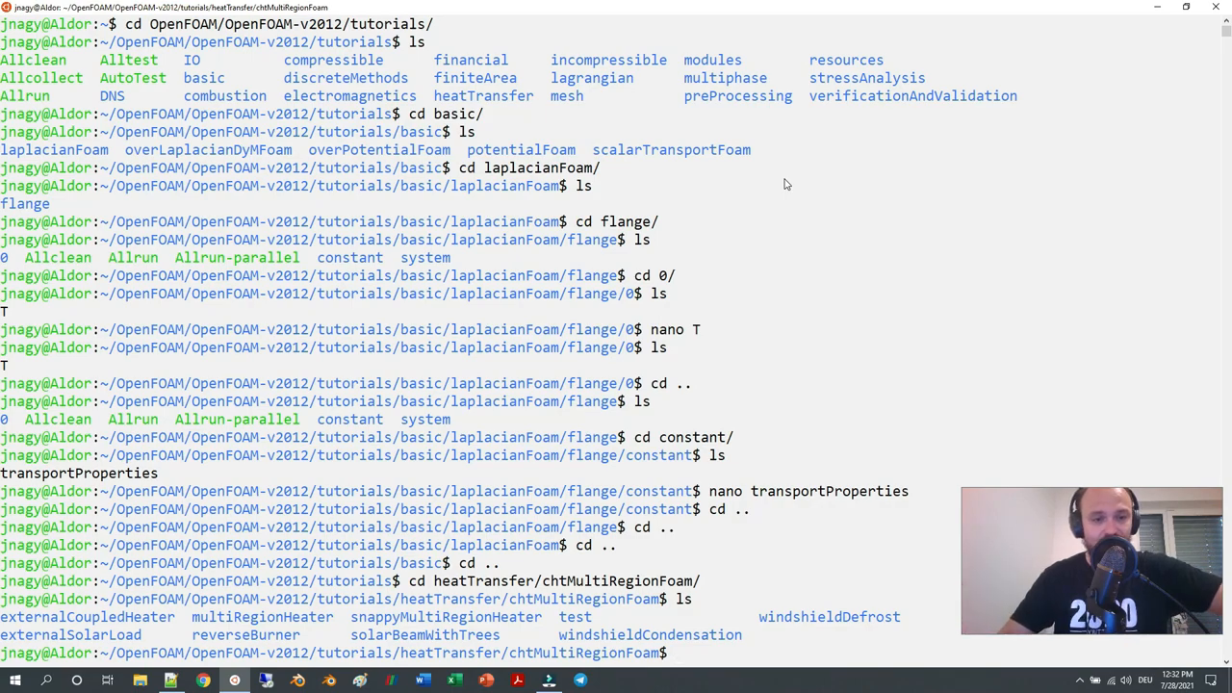
pyautogui.write('cd')
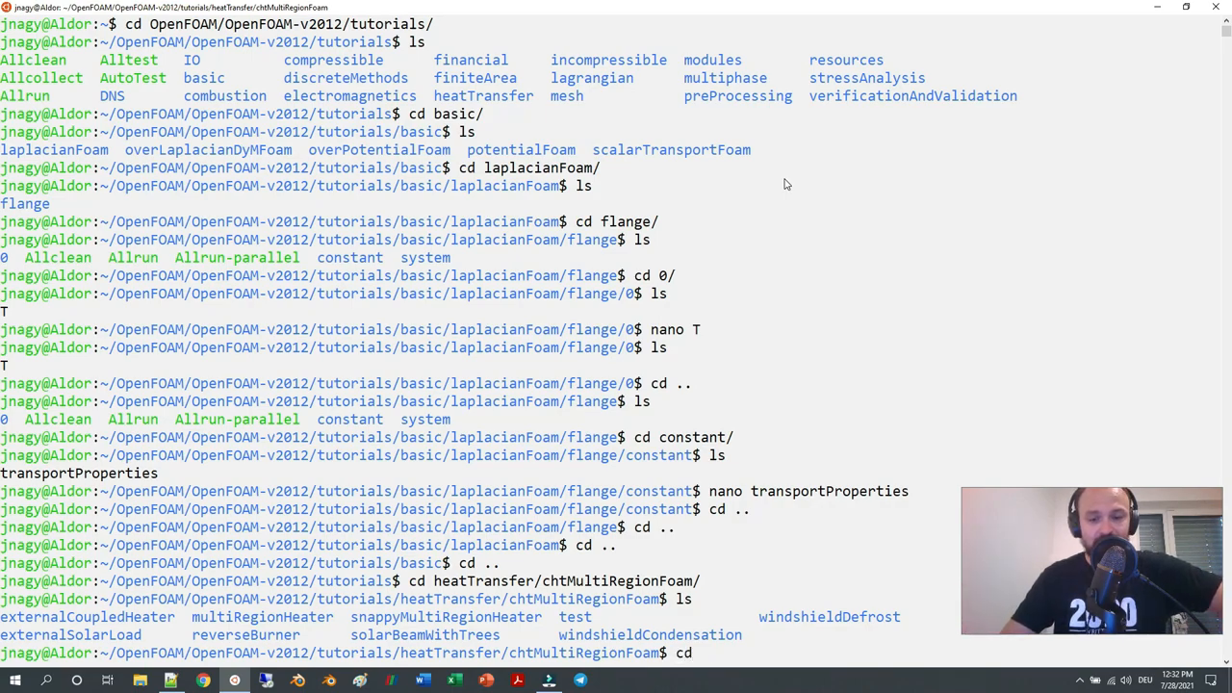
pyautogui.write('multiRegionHeater/')
pyautogui.write('ls')
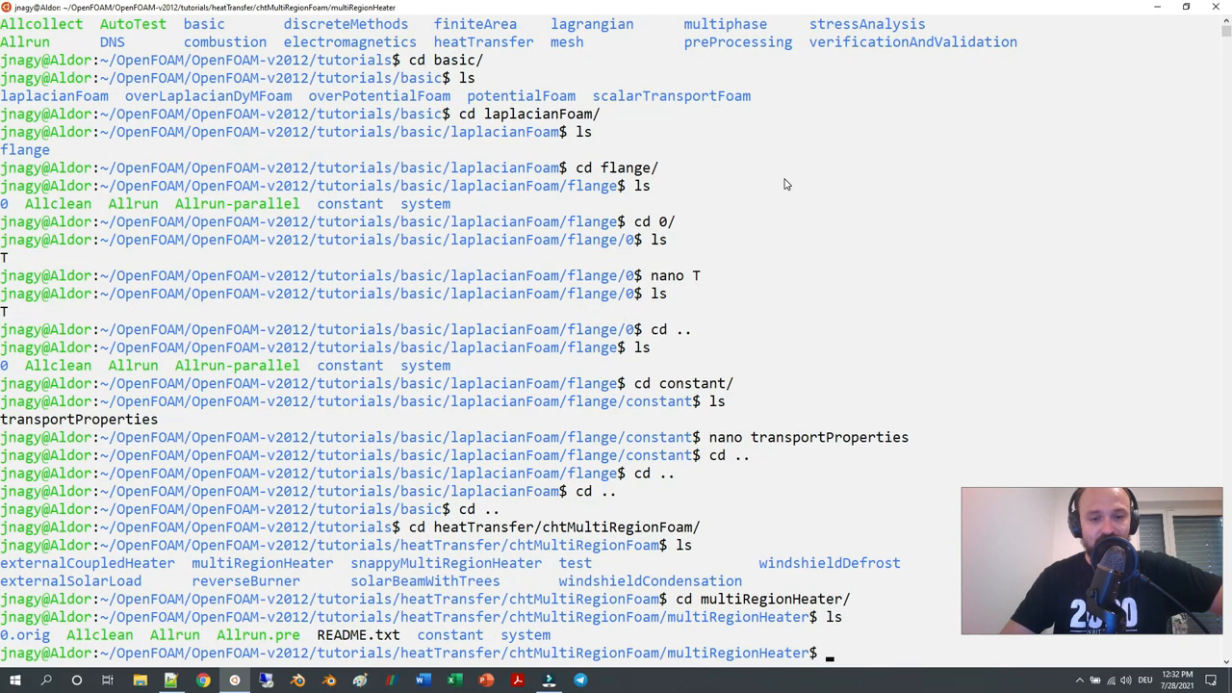
# Open constant/regionProperties of multiRegionHeater in nano
pyautogui.write('nano constant/r')
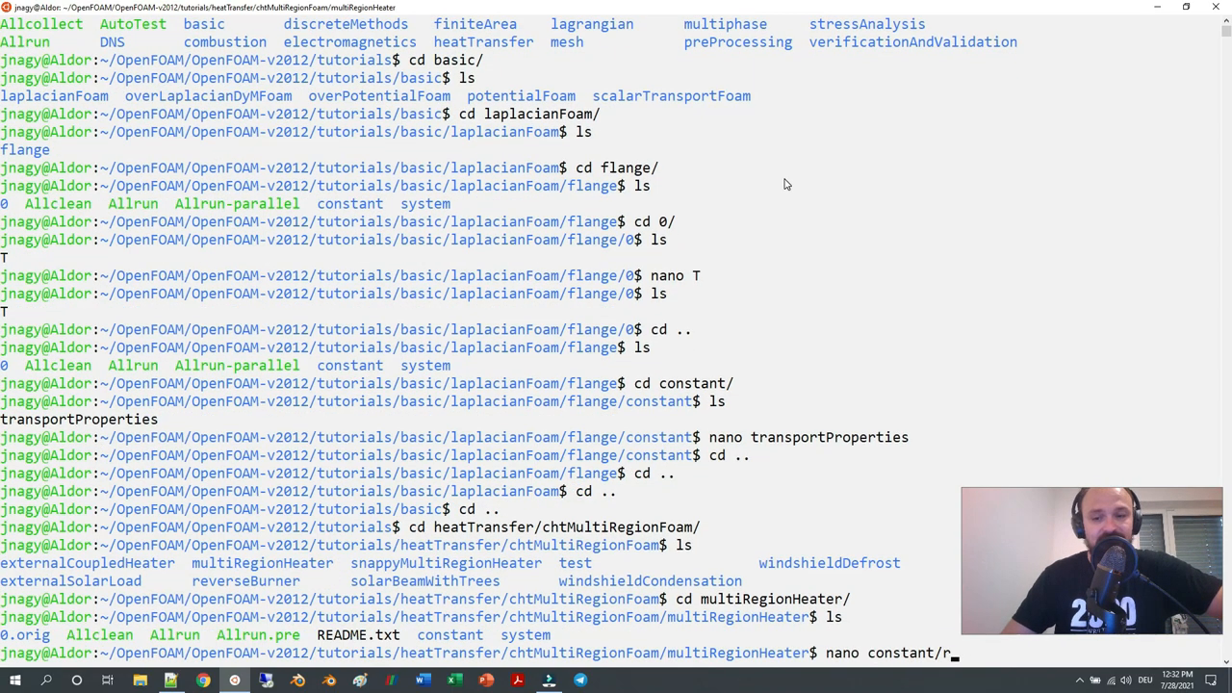
pyautogui.write('cd')
pyautogui.press('Enter')
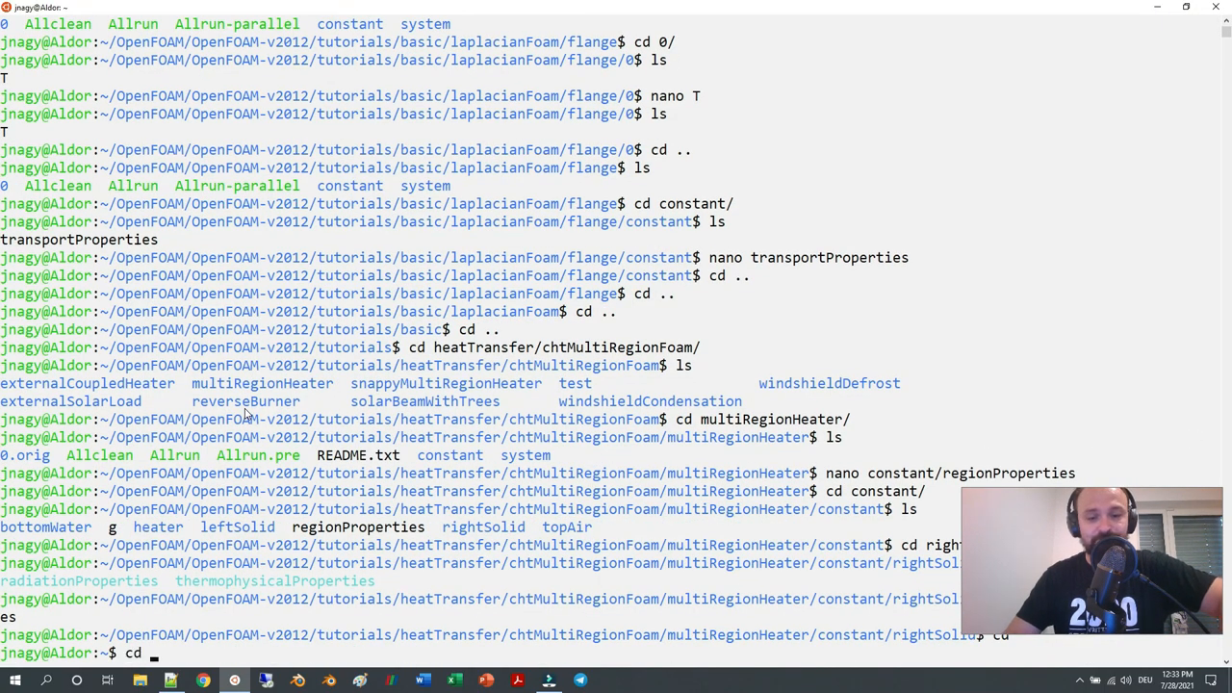
# Move into the OpenFOAM-v2012 source directory
pyautogui.write('OpenFOAM/')
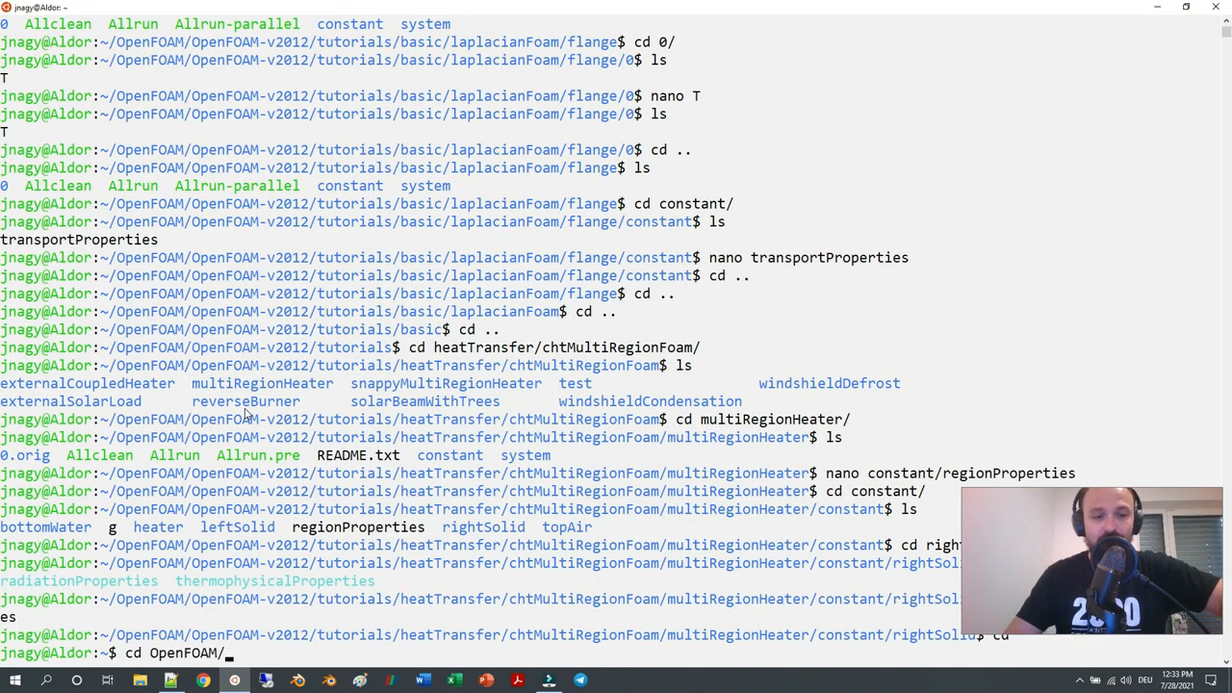
pyautogui.write('OpenFOAM-')
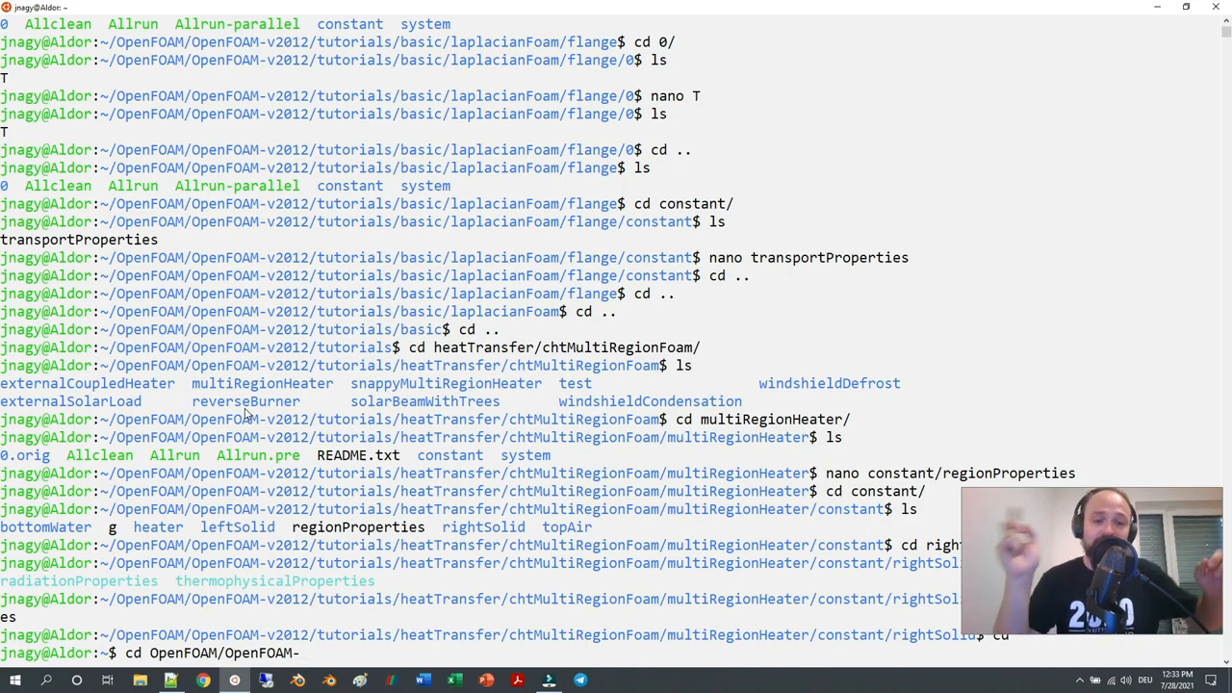
pyautogui.write('v2012/src/')
pyautogui.write('find')
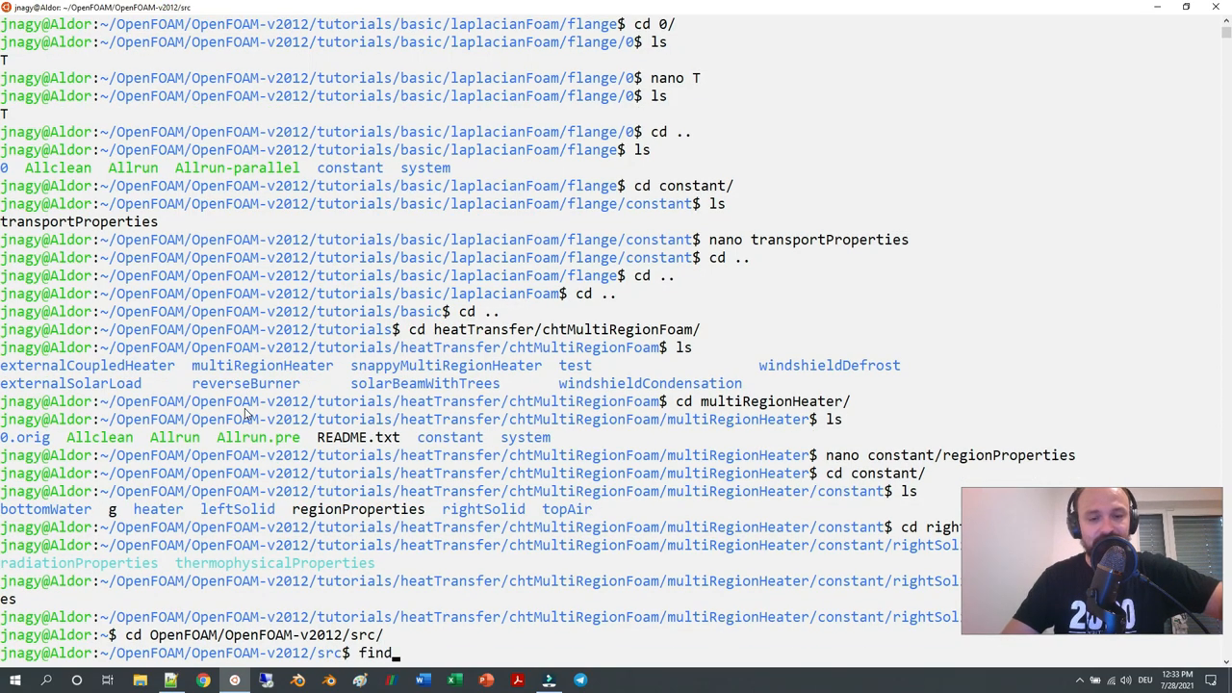
pyautogui.write(". -name 'externalHeat")
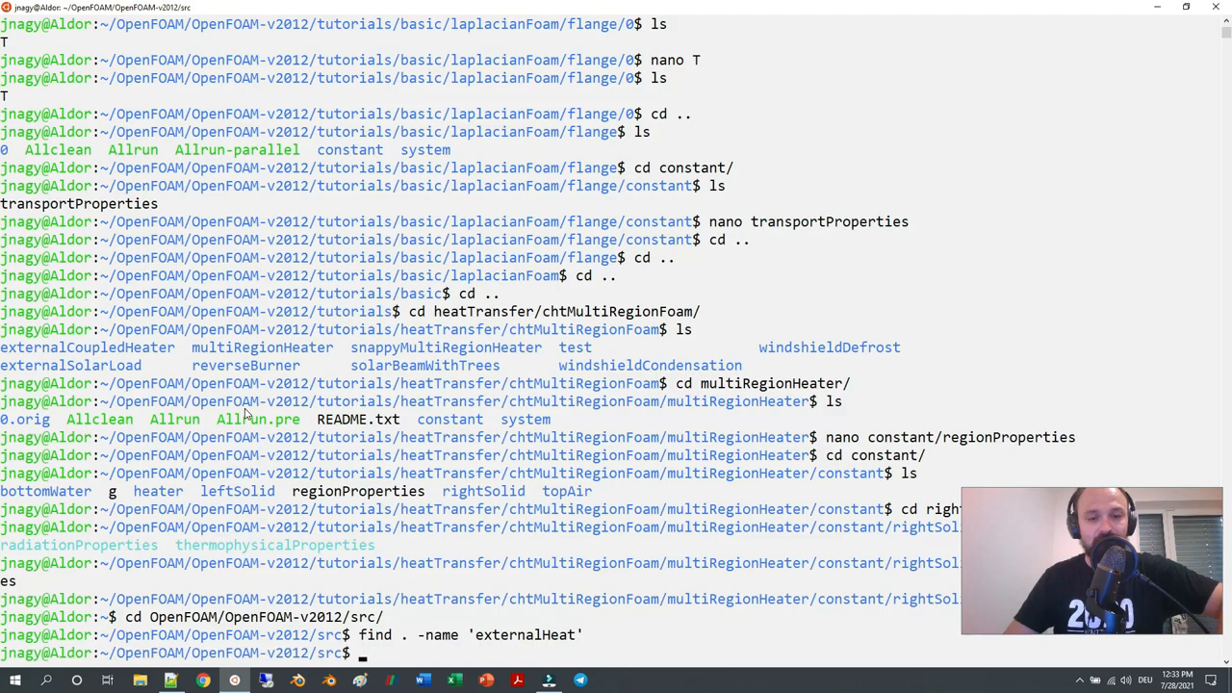
# Search the sources for externalHeat* files and open the externalWallHeatFluxTemperature header in vim
pyautogui.write("find . -name 'externalHeat*'")
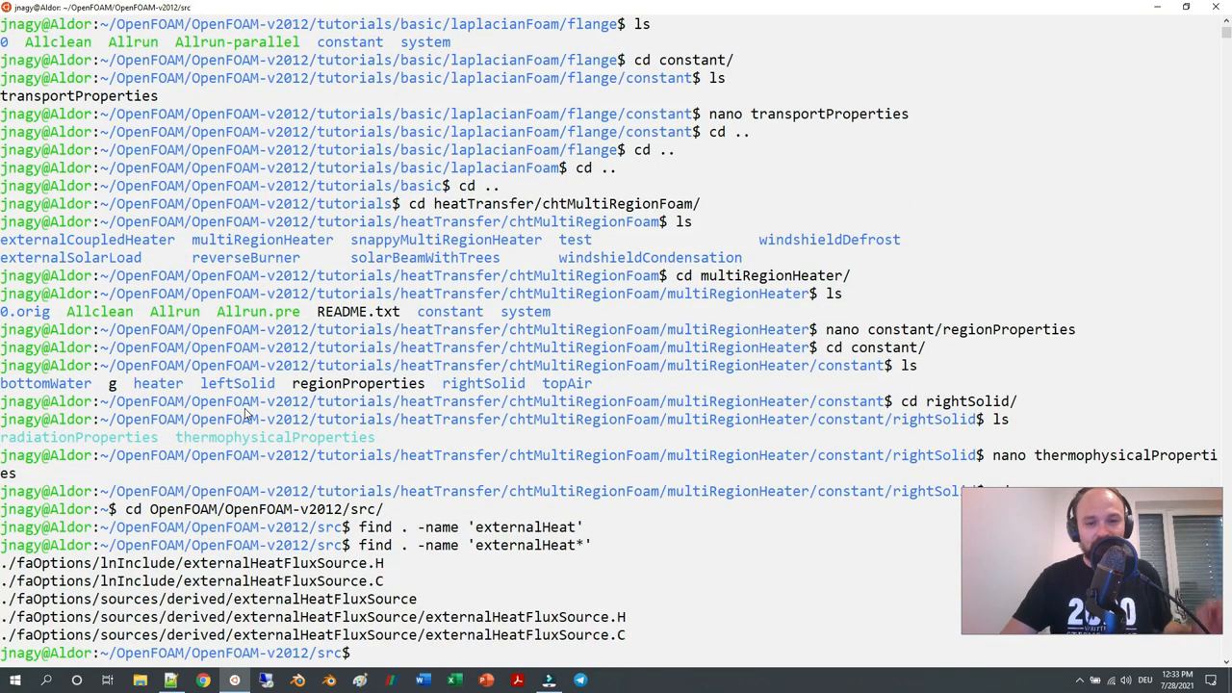
pyautogui.write("find . -name 'externalHeat*'")
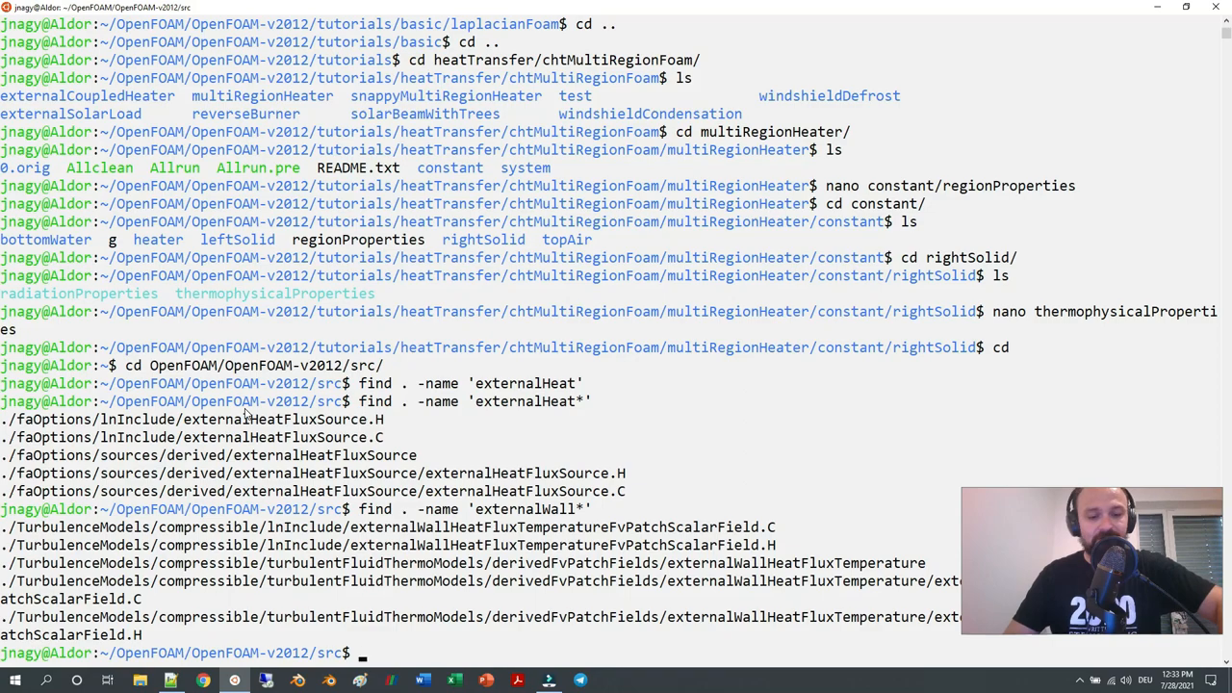
pyautogui.write('cd TurbulenceModels/compressible/turbulentFluidThermoModels/derivedFvPat')
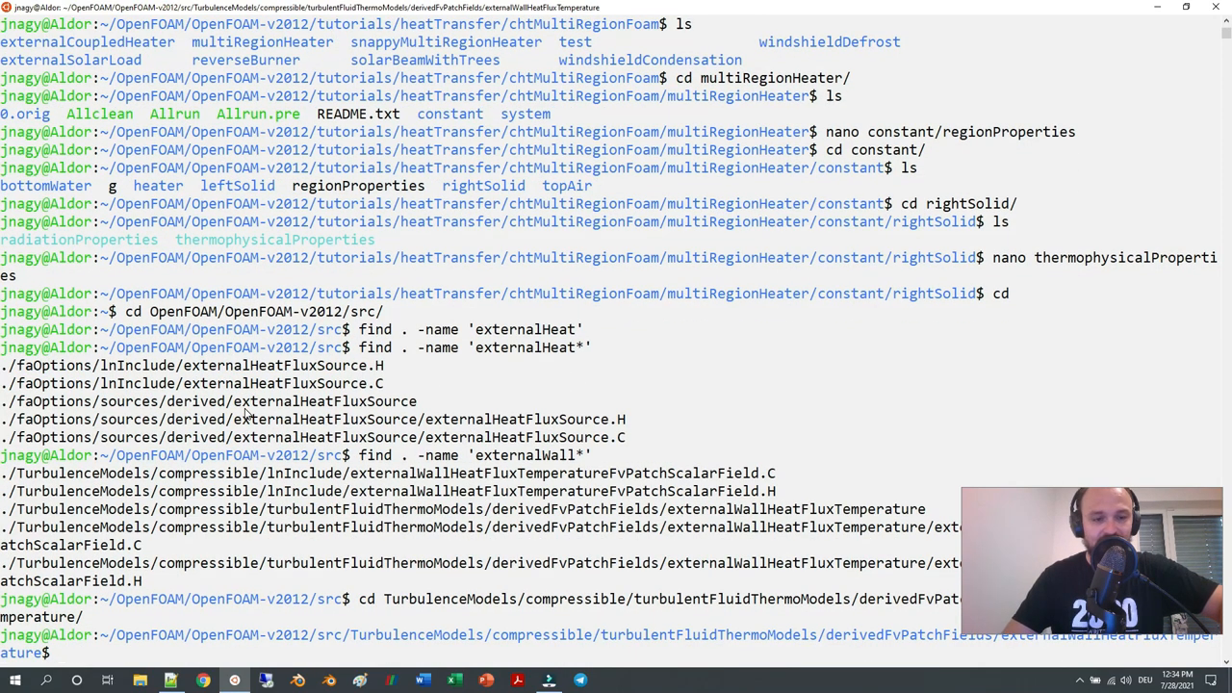
pyautogui.write('vim externalWallHeatFluxTemperatureFvPatchScalarField.')
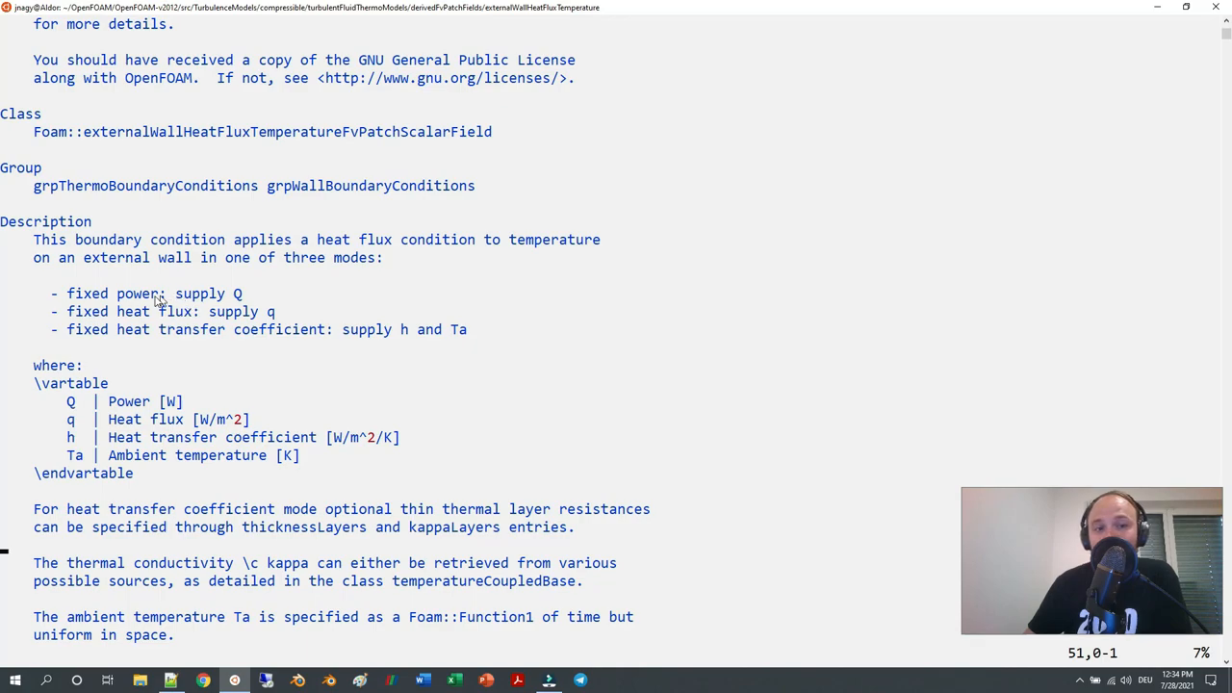
# Scroll the header past the heat-flux mode description to the Usage table
pyautogui.doubleClick(170, 401)
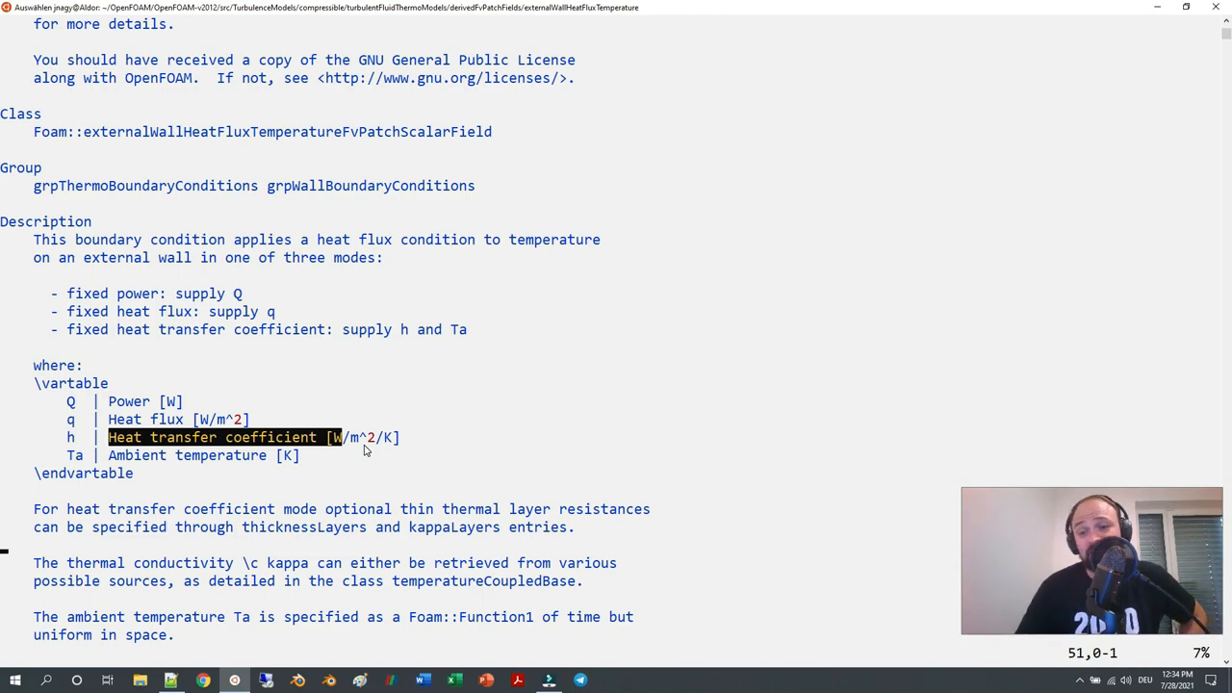
pyautogui.scroll(-3)
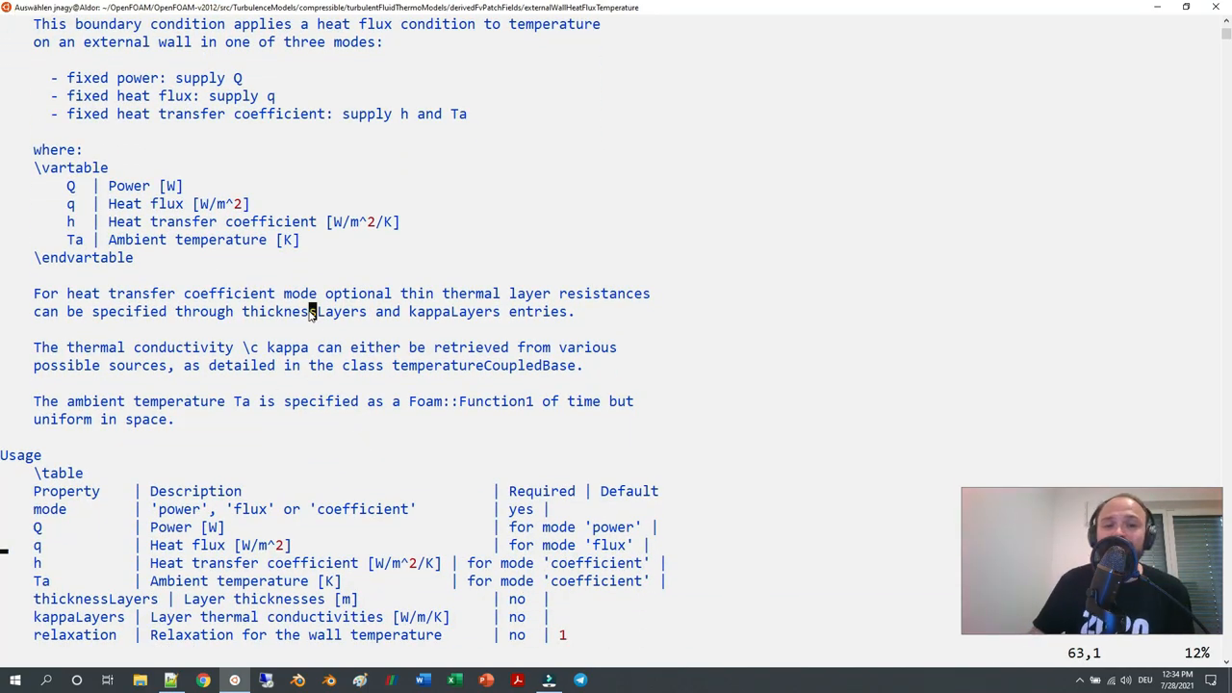
pyautogui.doubleClick(305, 311)
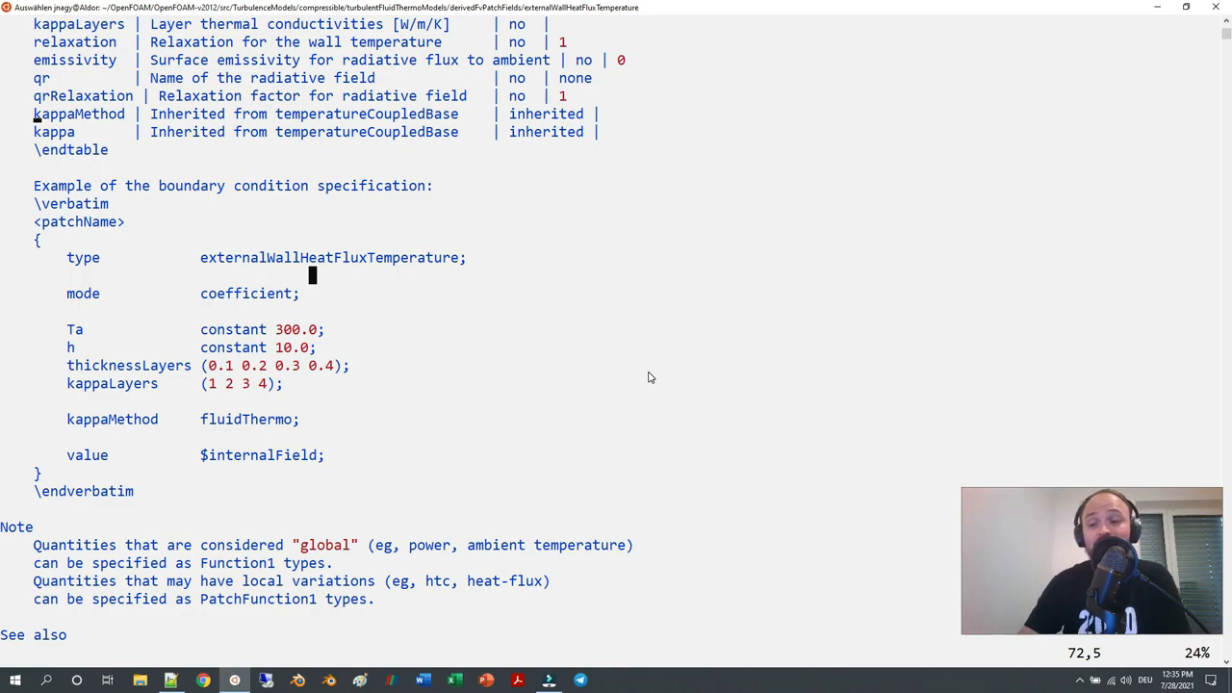
pyautogui.scroll(3)
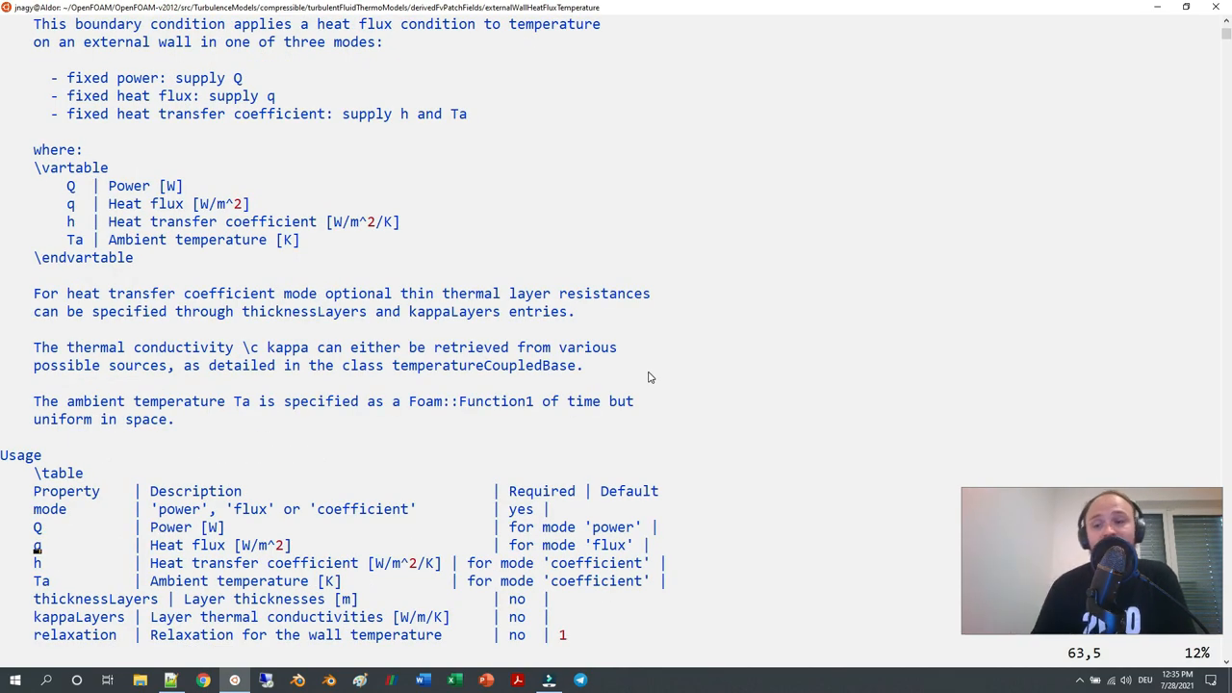